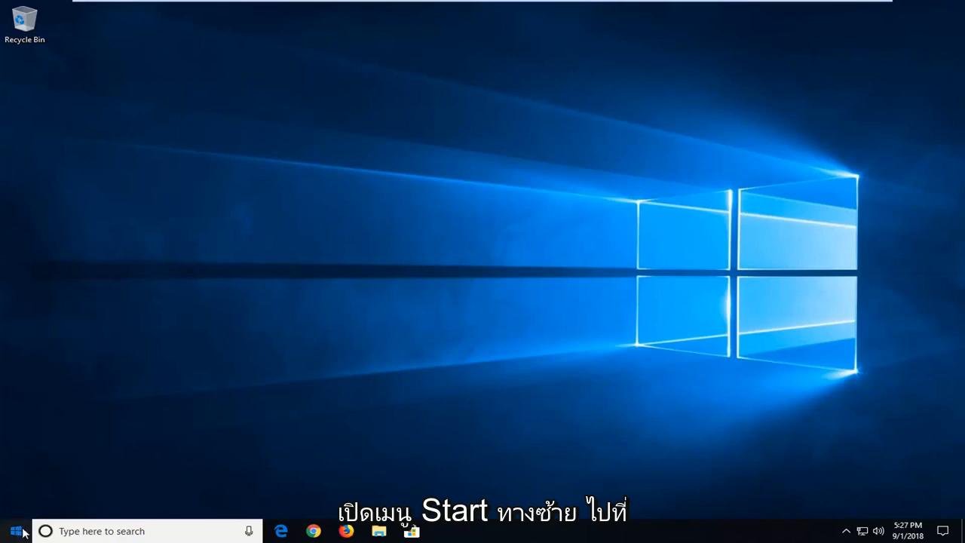
Search the Start menu for "device manager" to surface Device Manager as best match
click(16, 530)
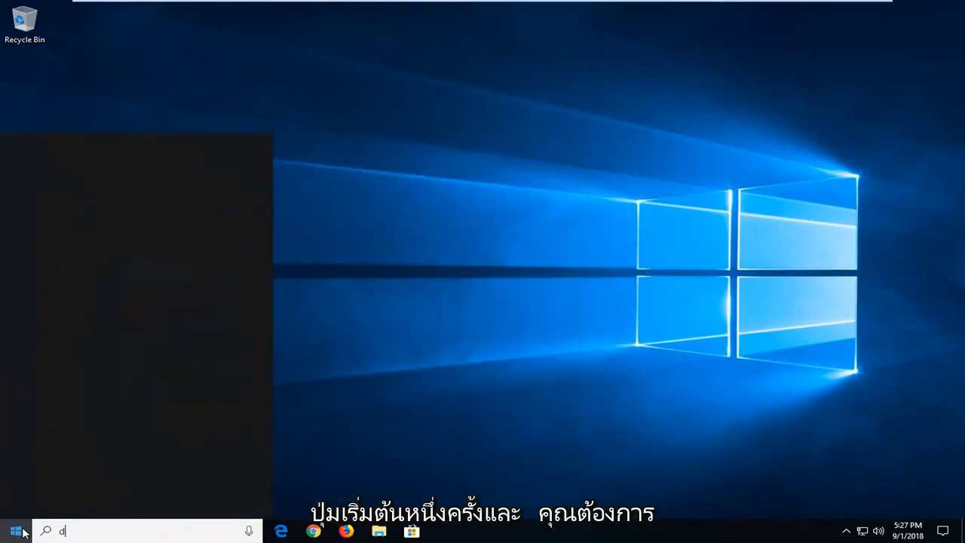
text(device managem)
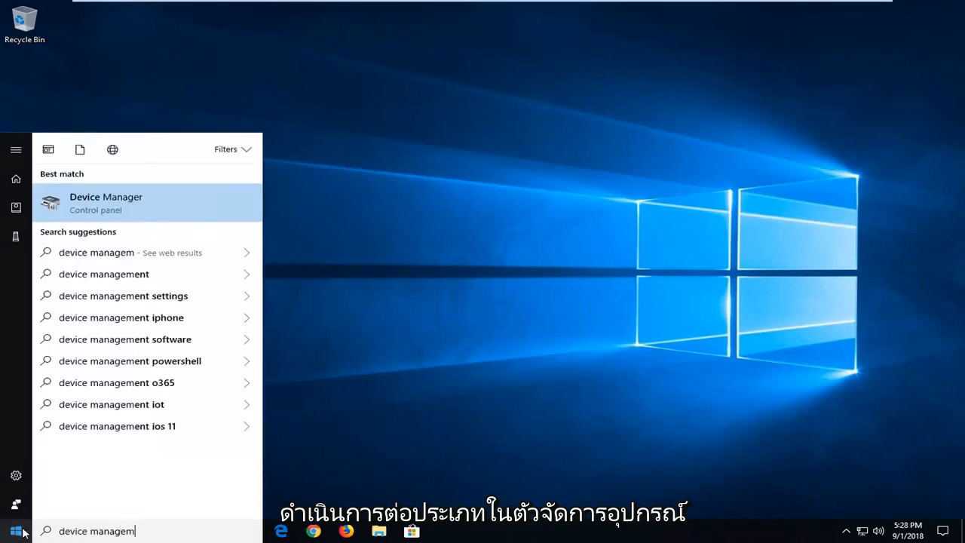
text(er)
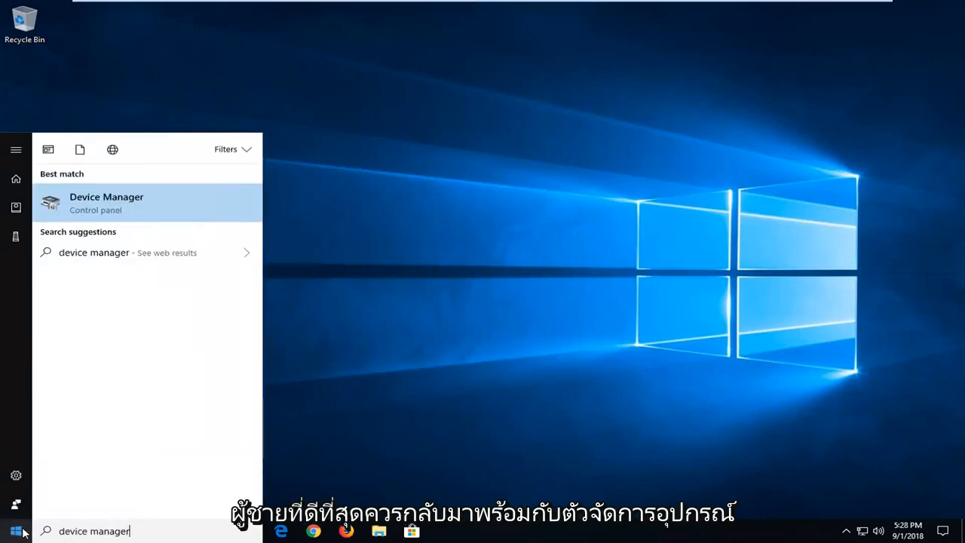
mouse_move(97, 211)
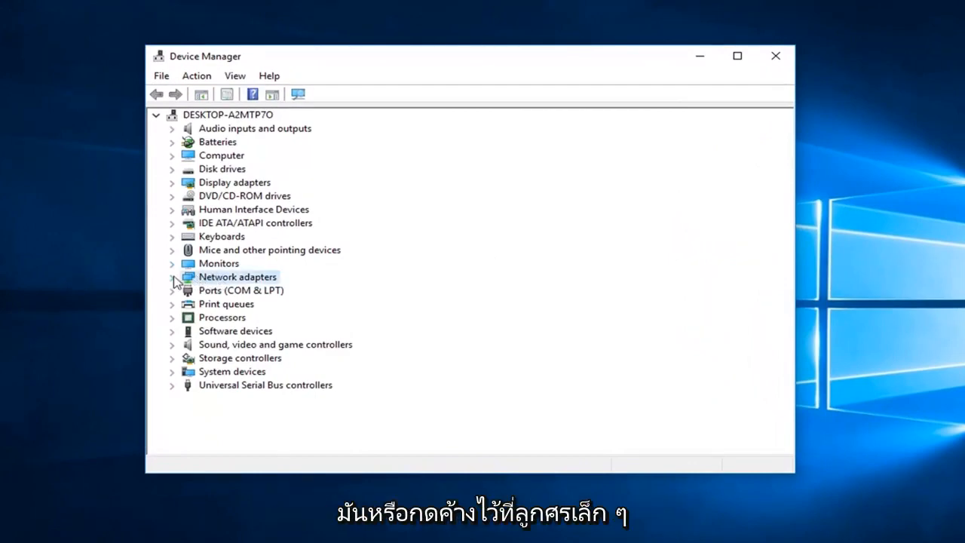
Expand Network adapters and select the Intel 82574L Gigabit Network Connection
click(172, 278)
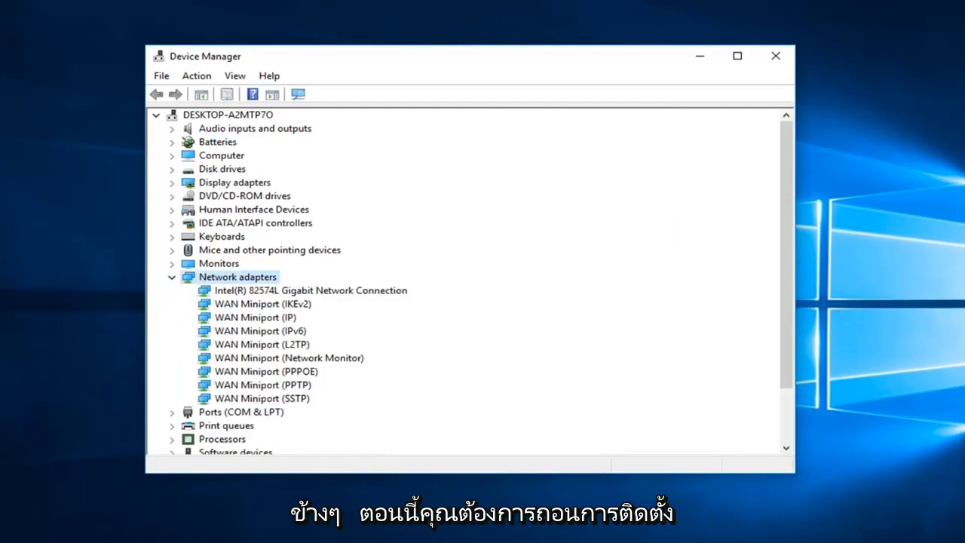
click(310, 290)
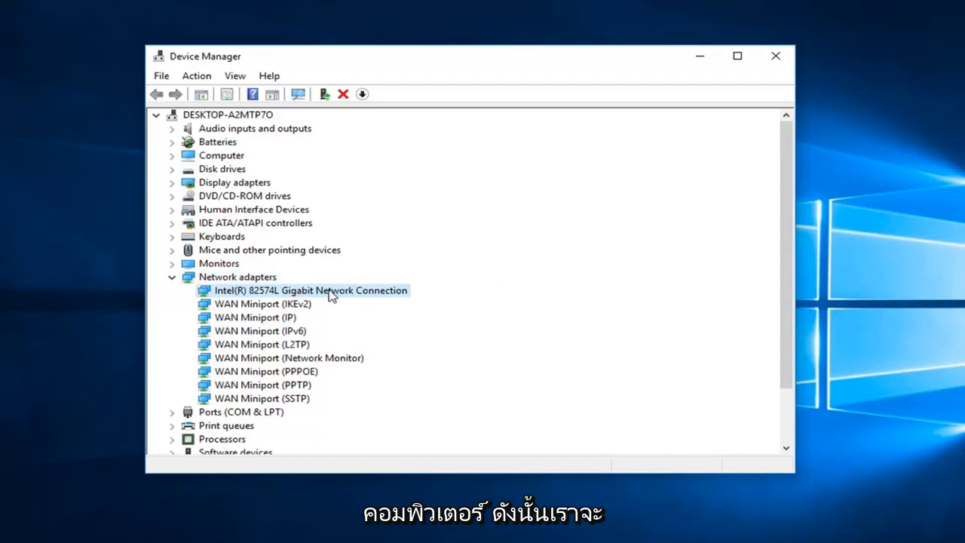
Uninstall the Intel 82574L adapter via its context menu, confirm, and close Device Manager
right_click(311, 289)
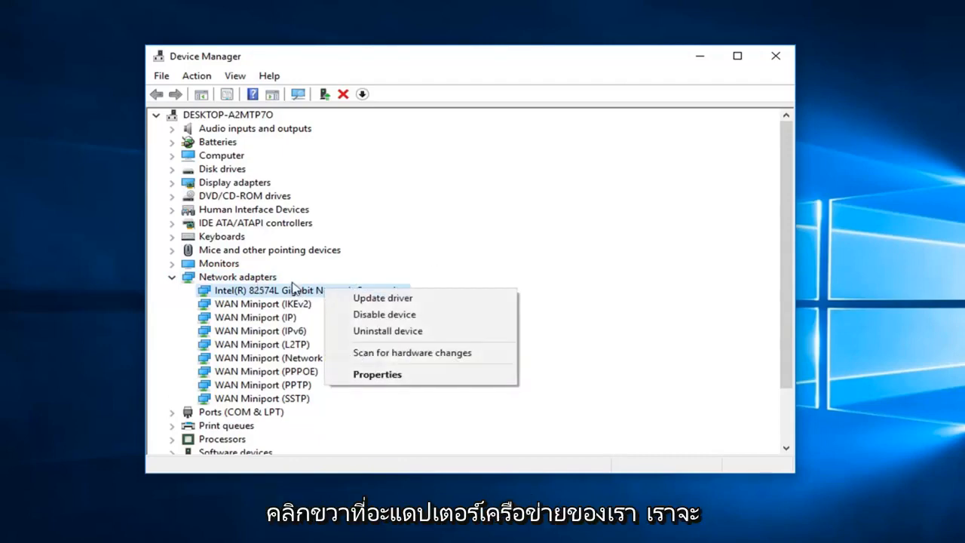
mouse_move(387, 330)
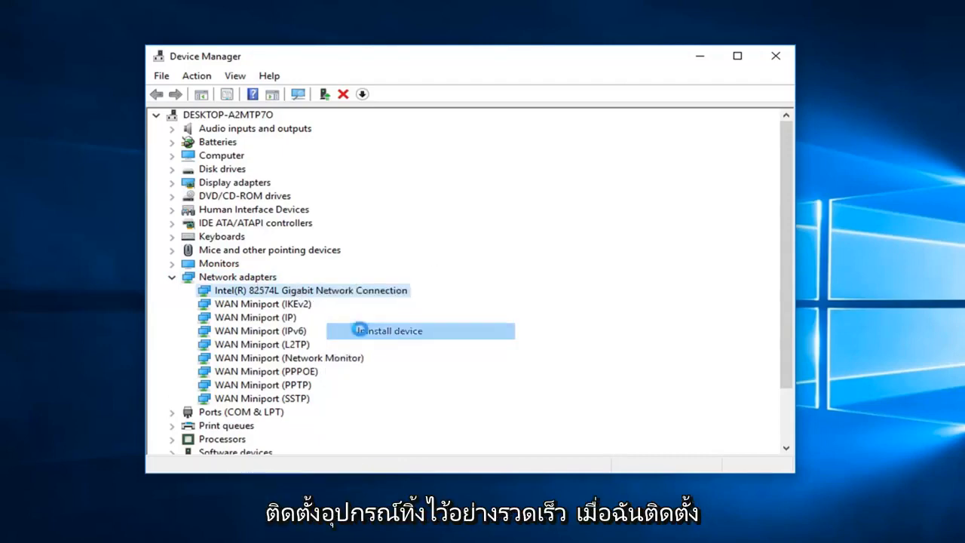
click(386, 330)
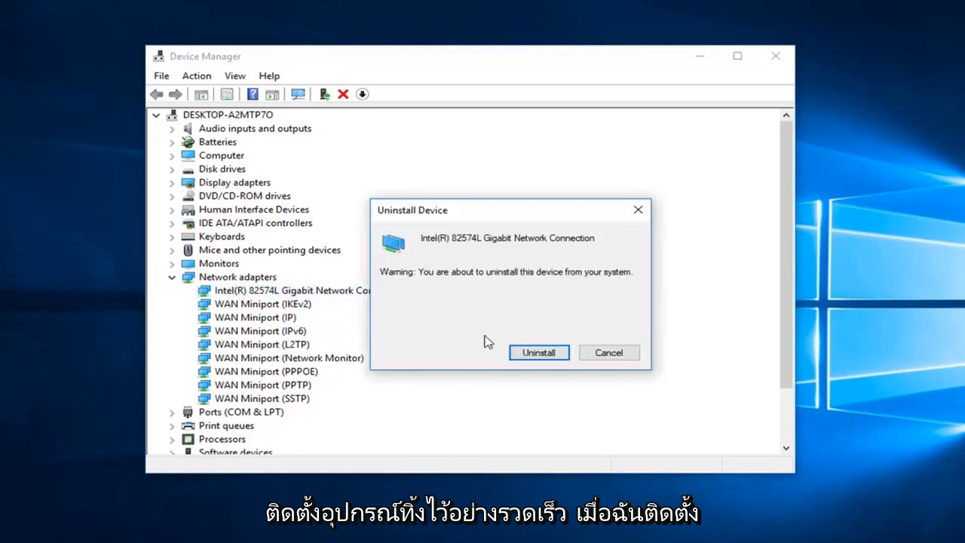
mouse_move(636, 389)
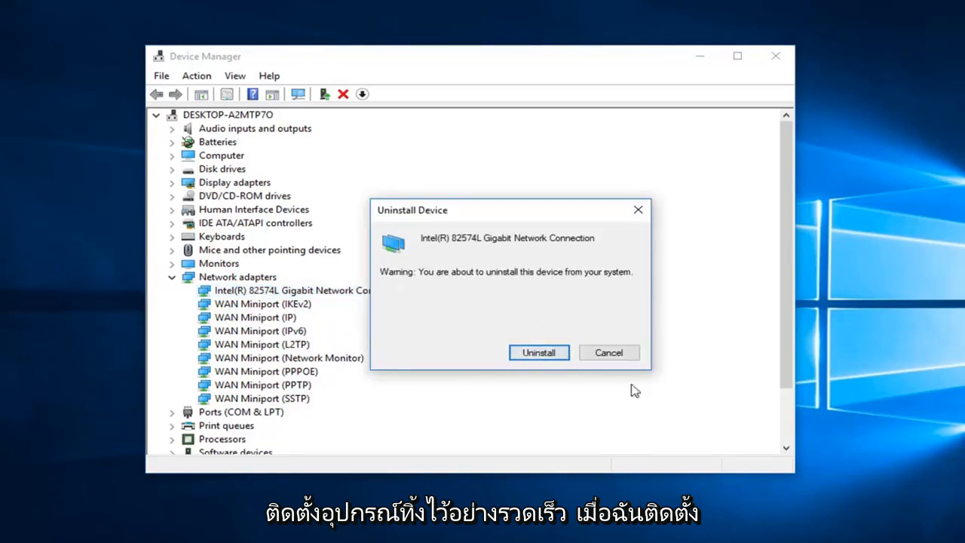
click(539, 353)
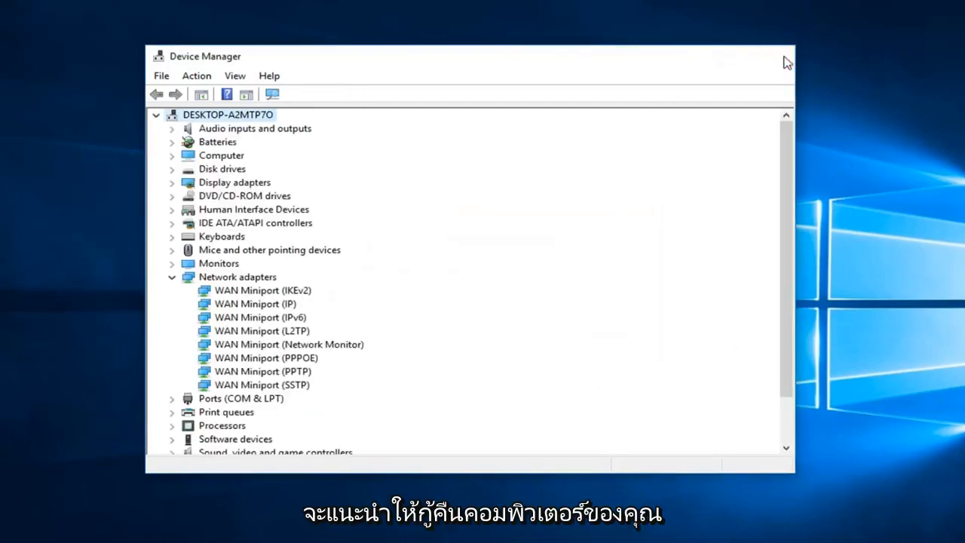
click(788, 61)
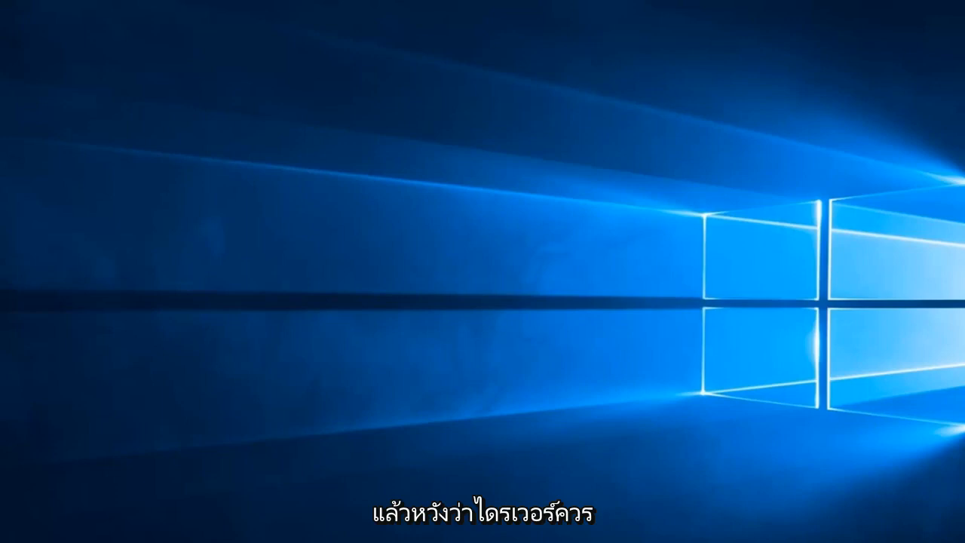